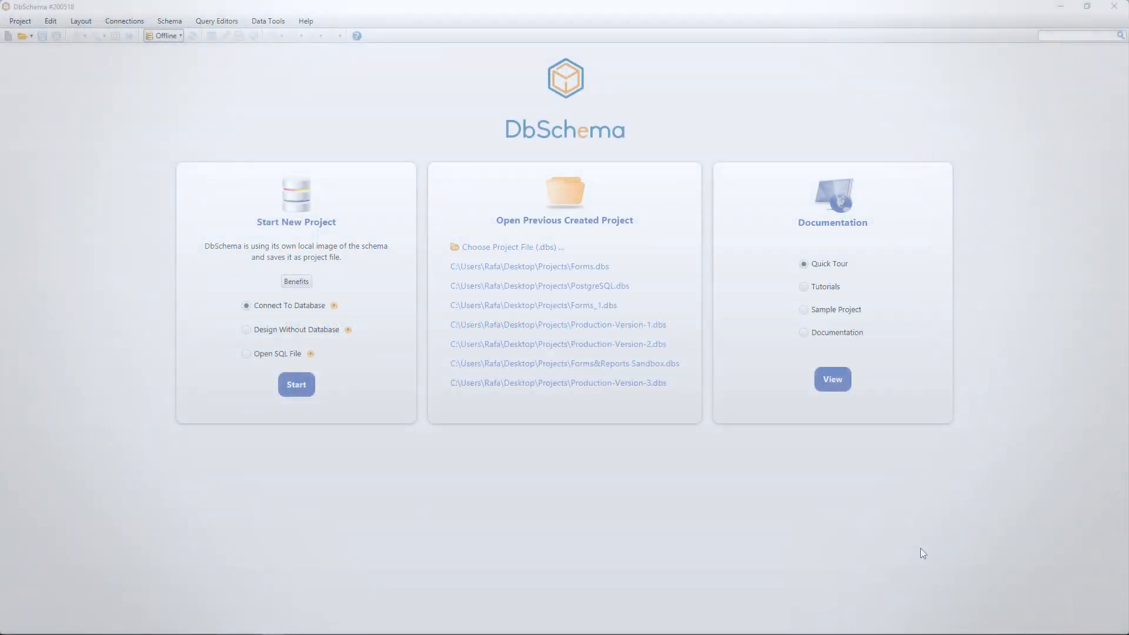
- Start a new project, keep PostgreSQL as the DBMS and connect to the database
left_click(295, 383)
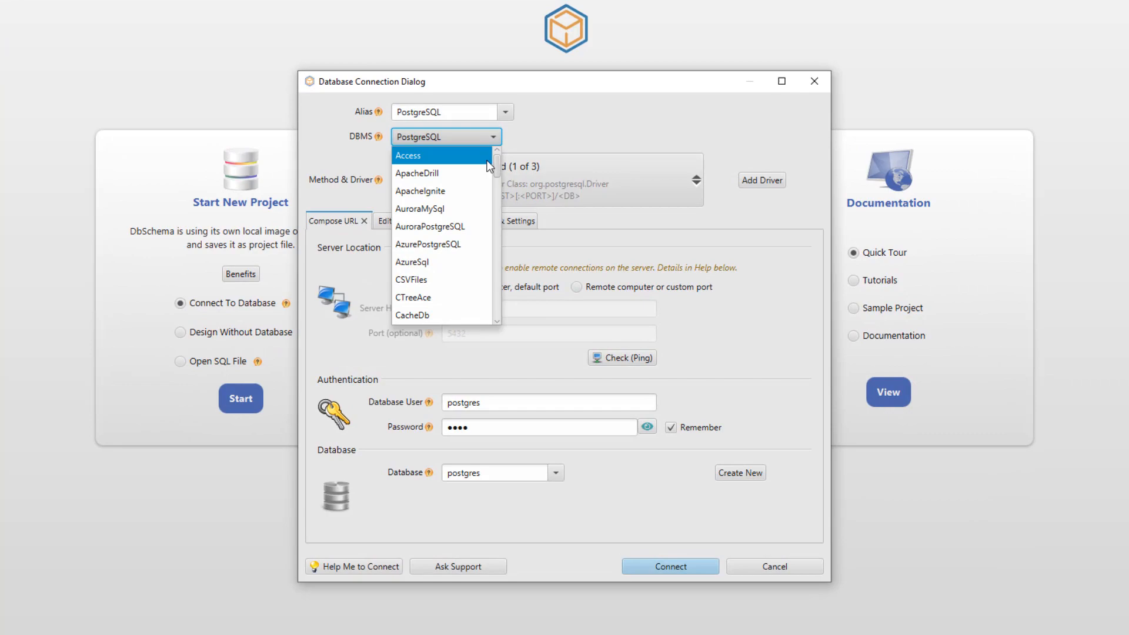
scroll("down", 3)
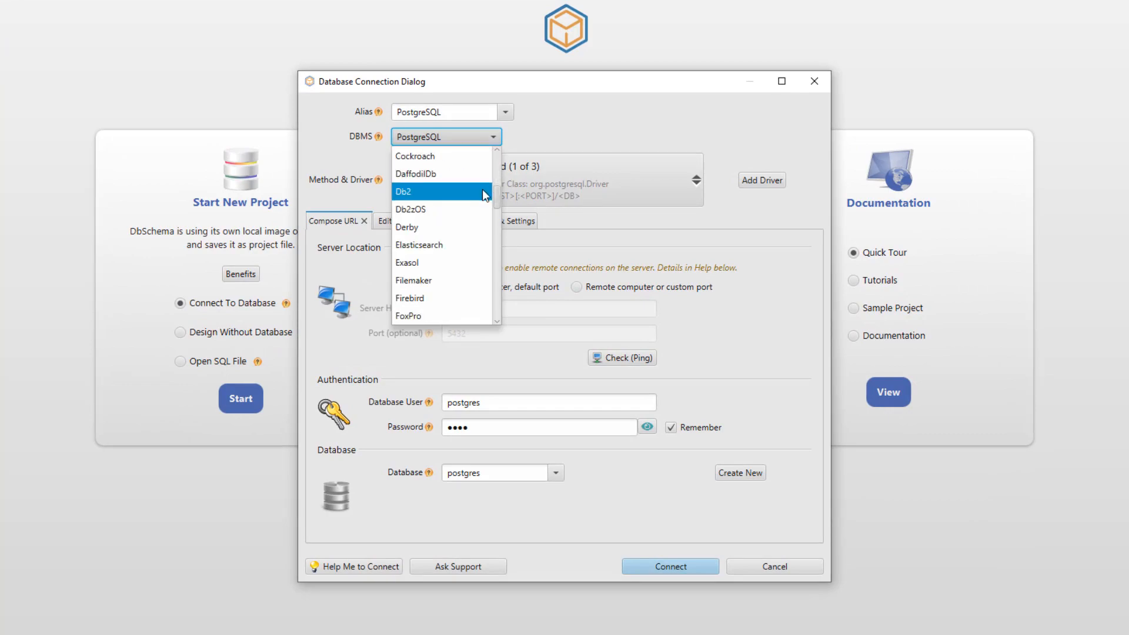
left_click(668, 566)
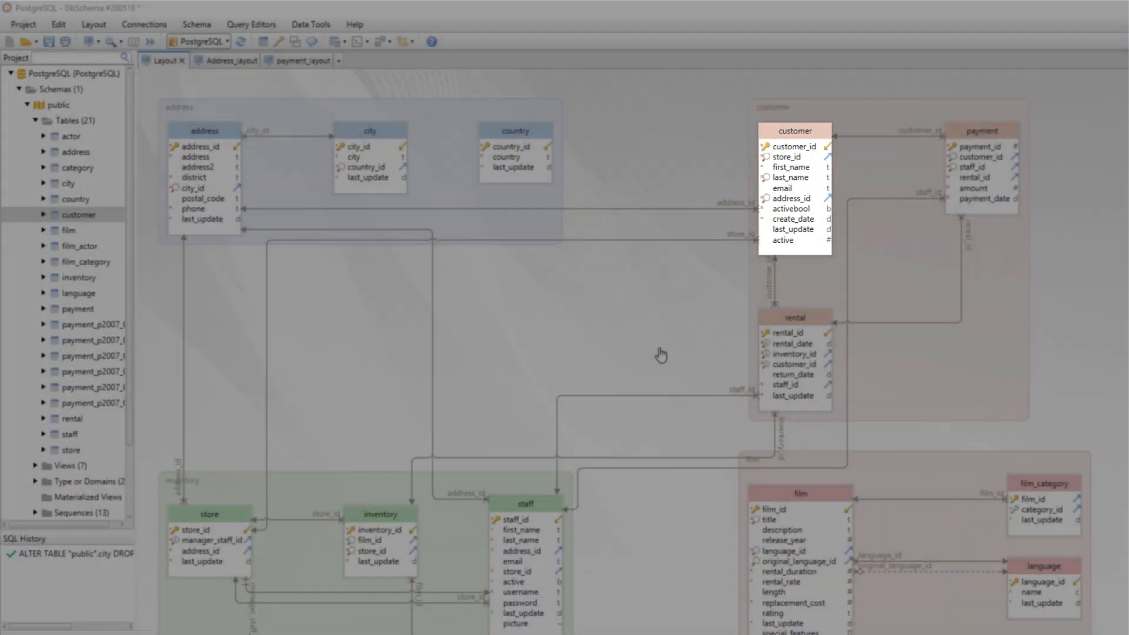
left_click(220, 60)
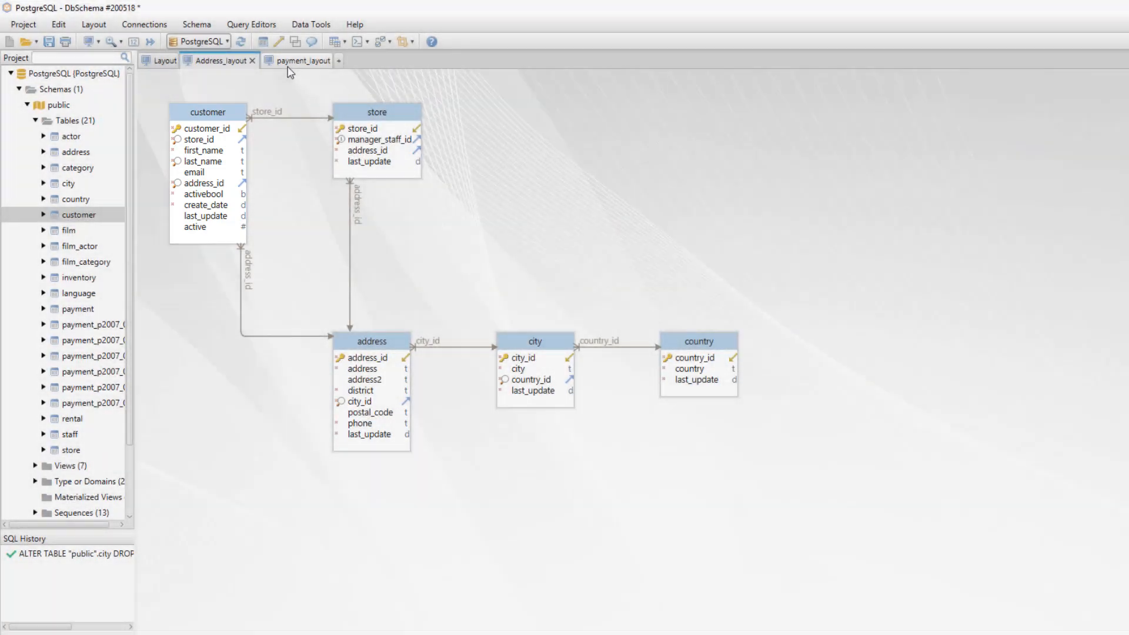
left_click(302, 60)
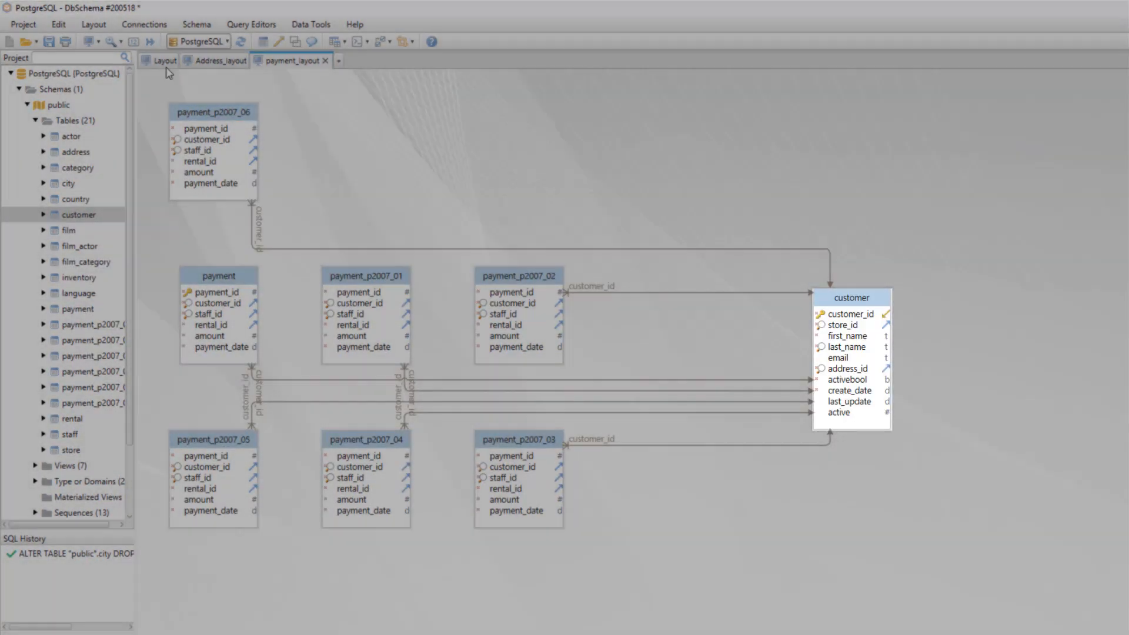
left_click(164, 60)
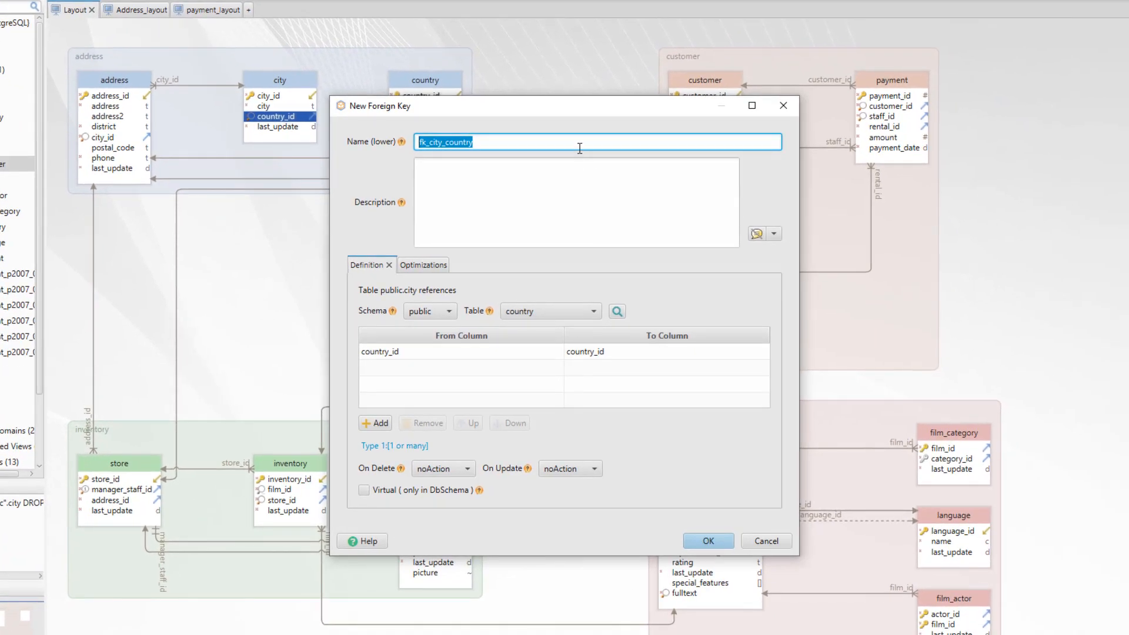
- Create foreign key fk_city_country from city.country_id to country.country_id
left_click(578, 142)
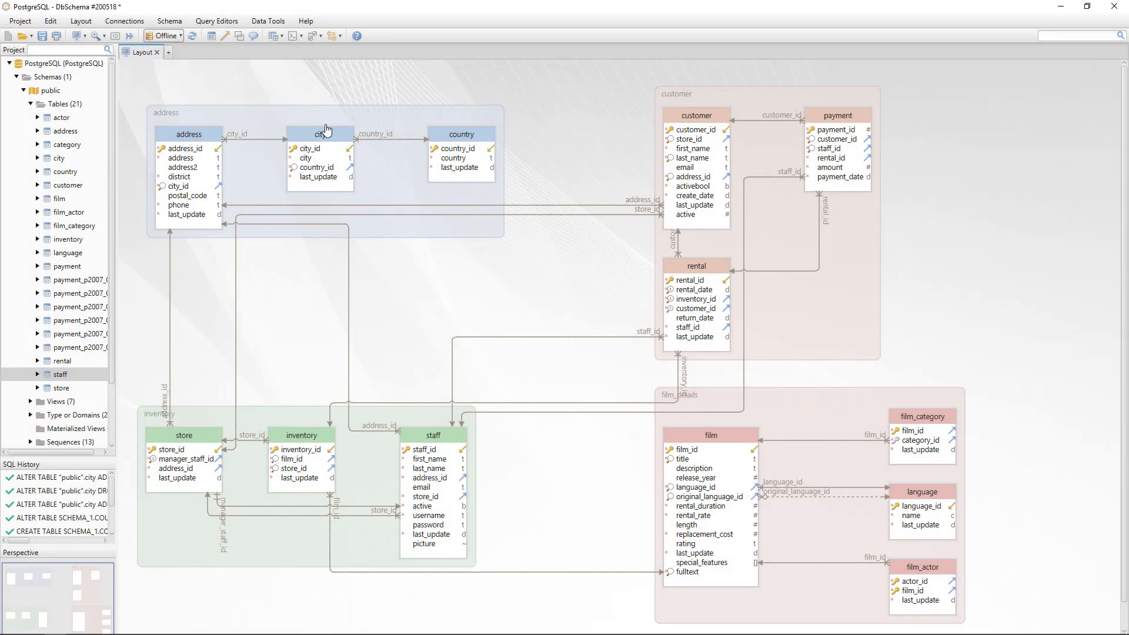
- Drop the city-to-country foreign key and start comparing the project with the live database
right_click(377, 135)
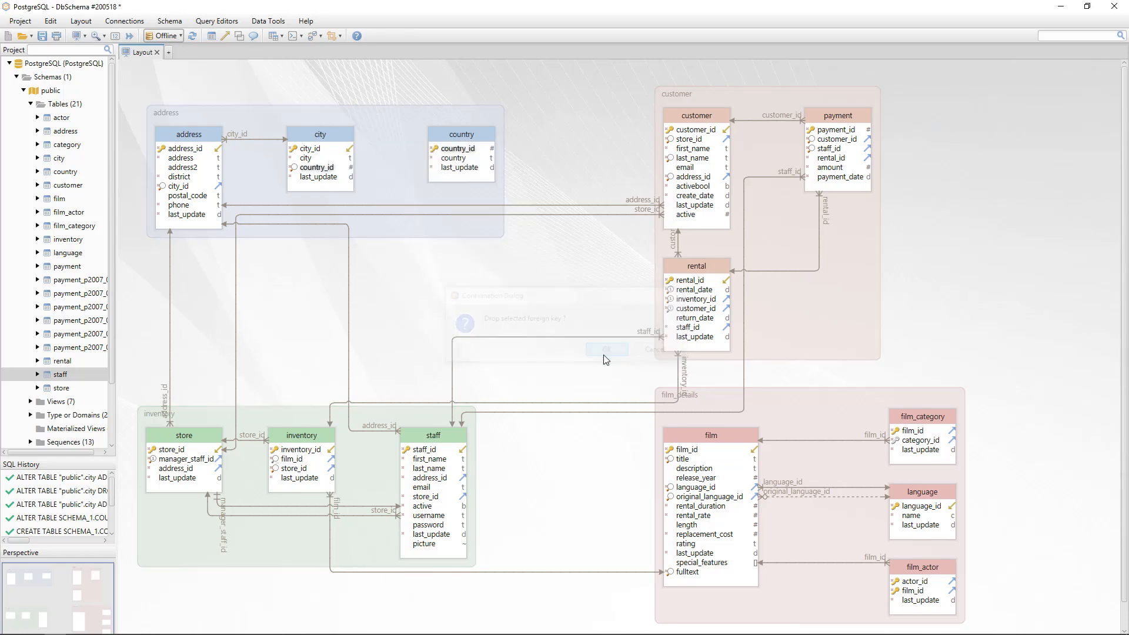
left_click(606, 351)
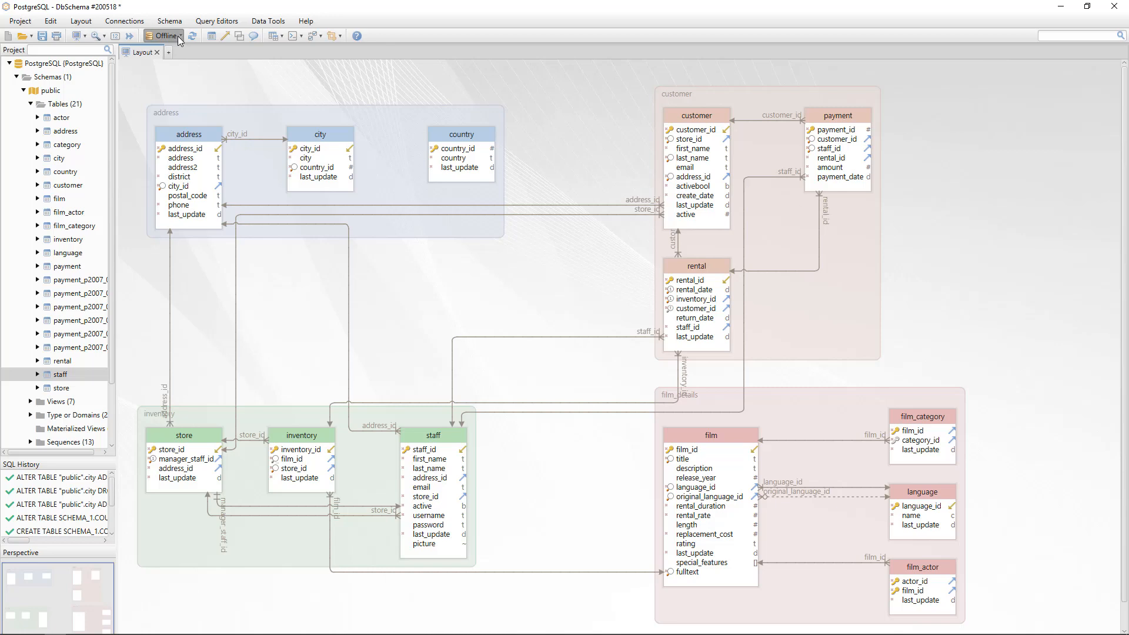
left_click(165, 36)
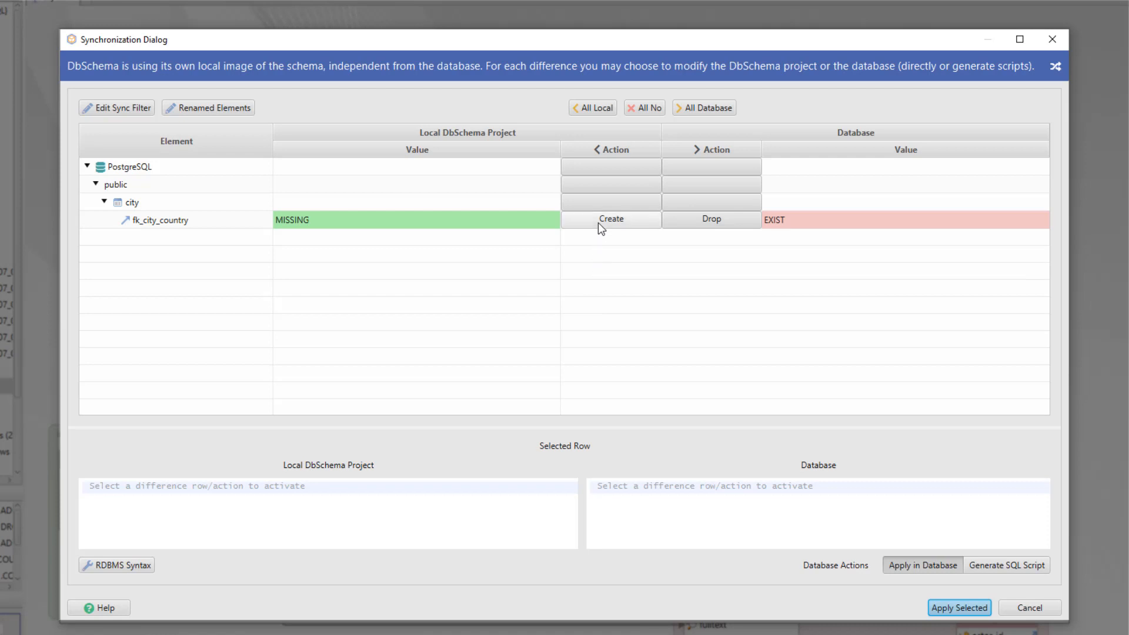
- Apply the fk_city_country difference so city links to country again
left_click(155, 220)
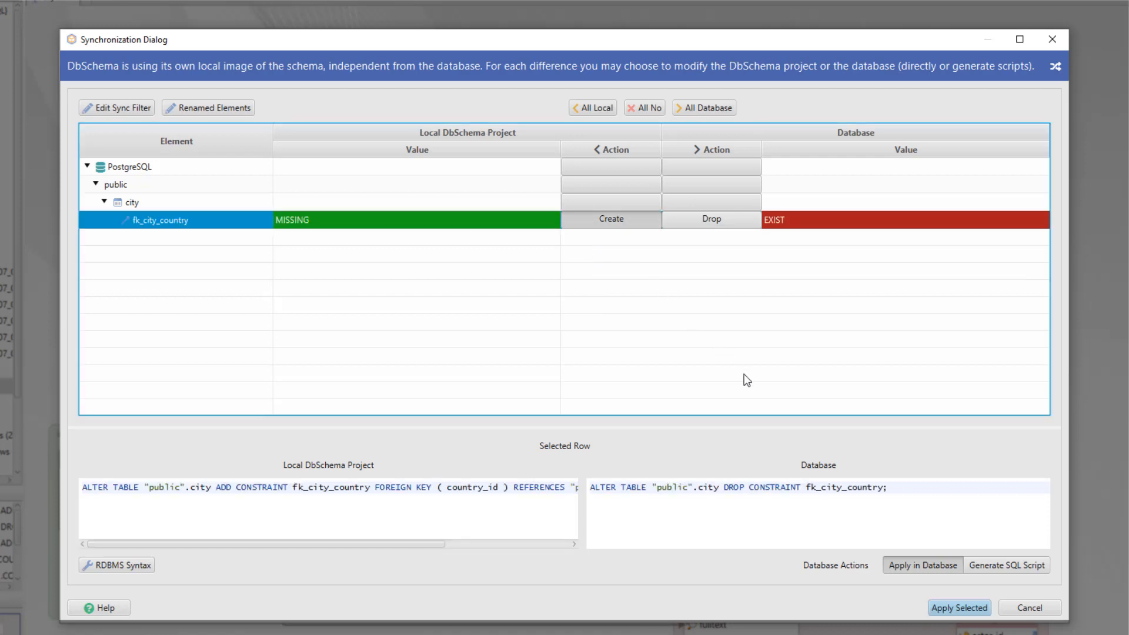
left_click(959, 608)
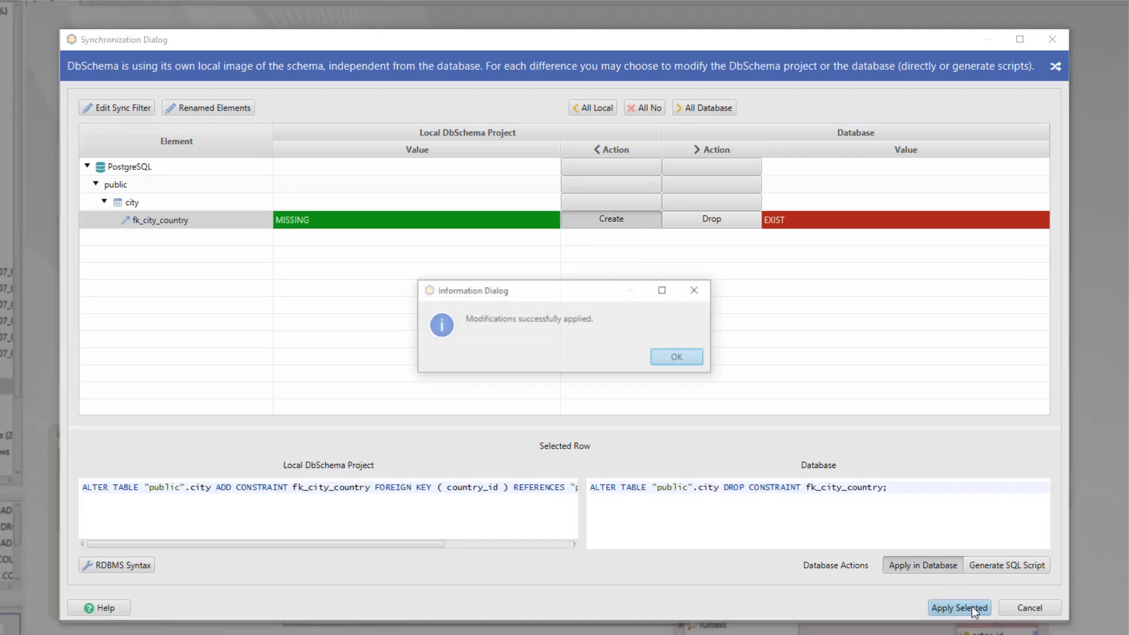
left_click(675, 356)
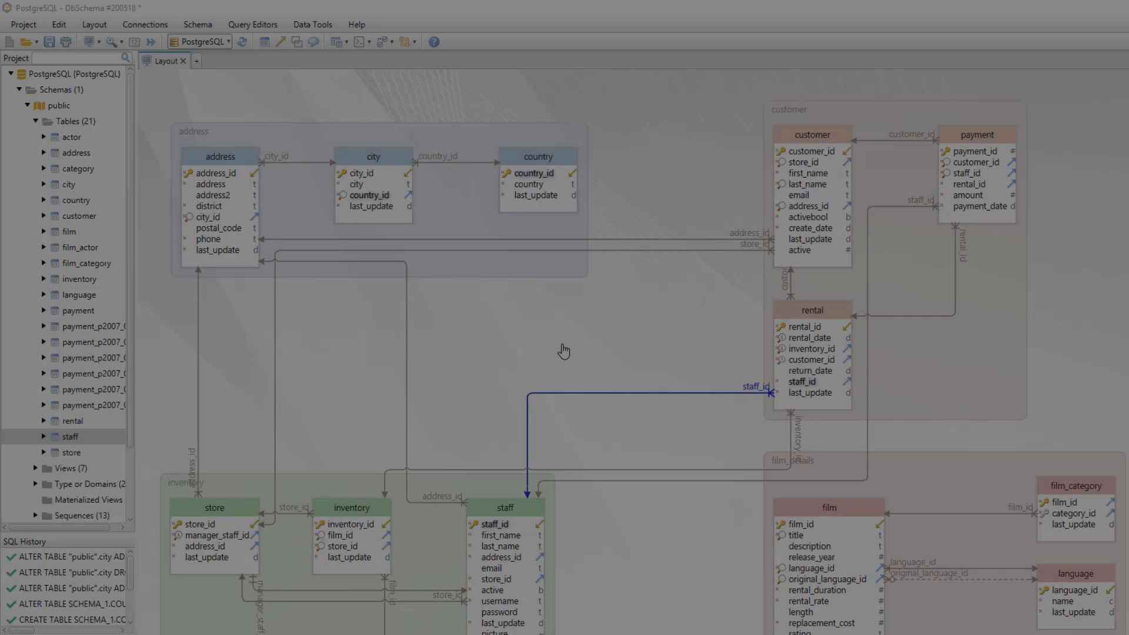
- Generate HTML documentation of the current layout from the Project menu
left_click(23, 23)
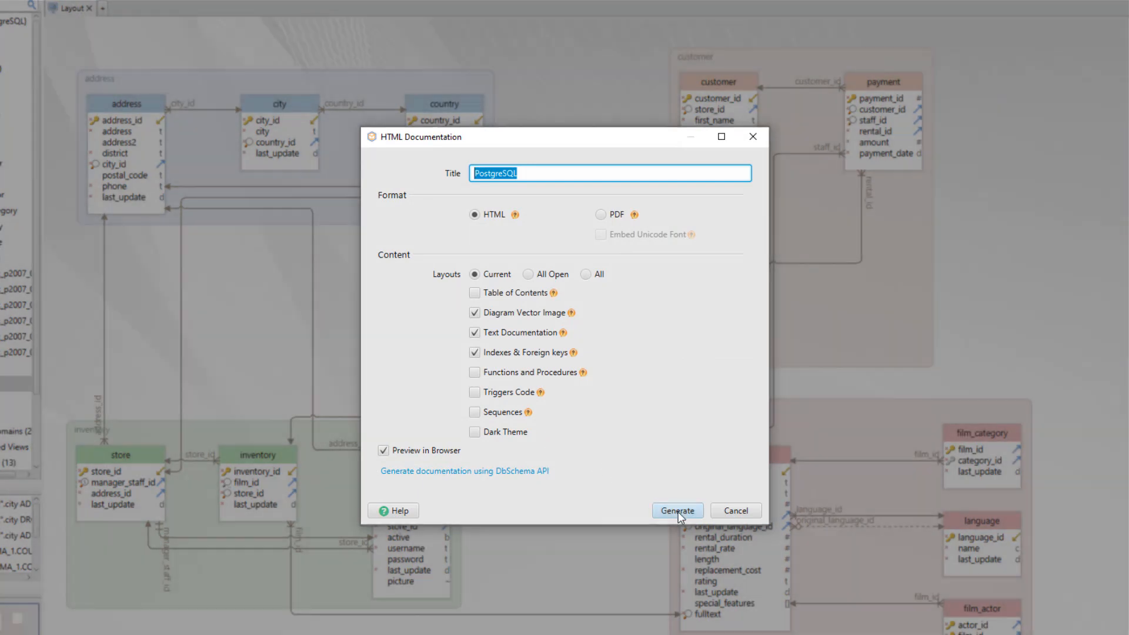
left_click(678, 509)
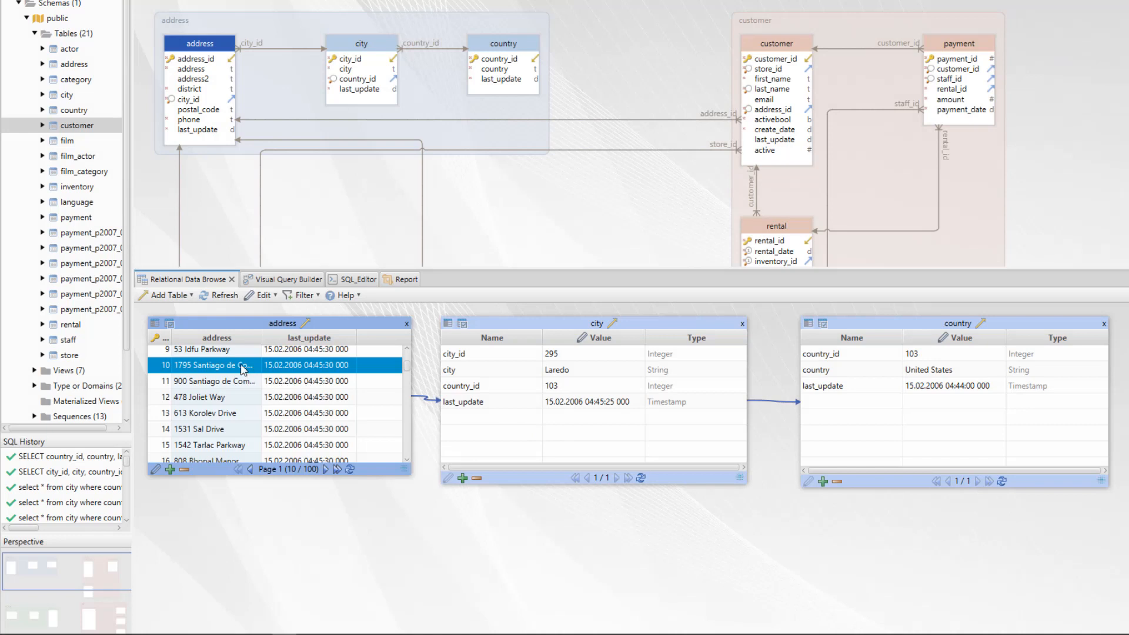
- Browse another address with its city and country, then build the address–city–country query visually
left_click(201, 397)
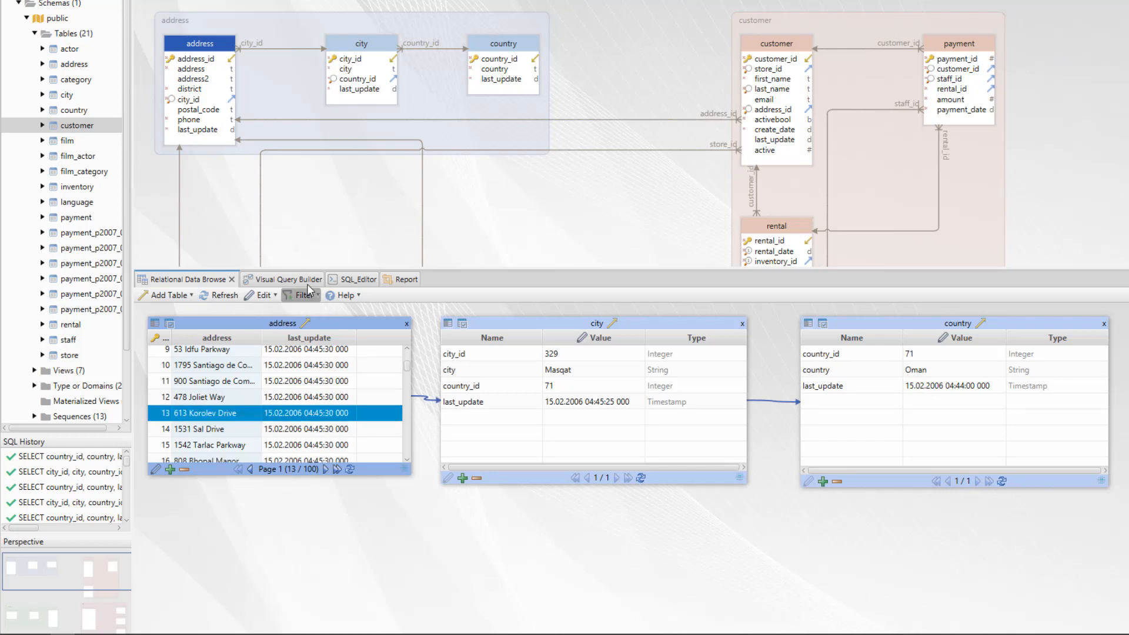
left_click(283, 280)
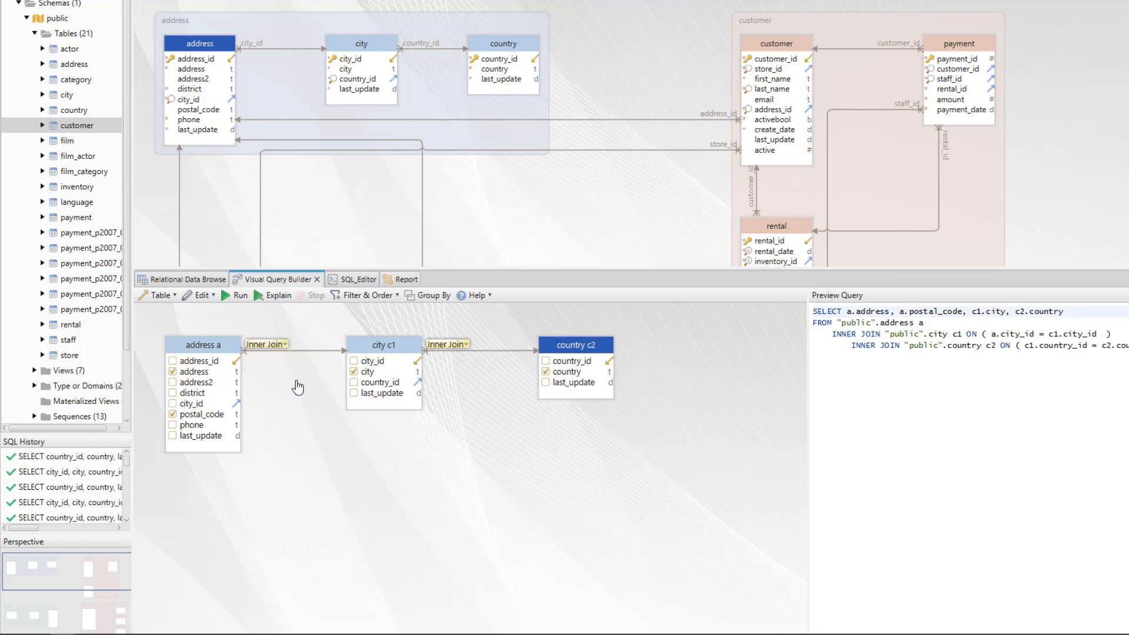
- Run select * from city in the SQL editor, review query languages, and move to the report designer
left_click(346, 280)
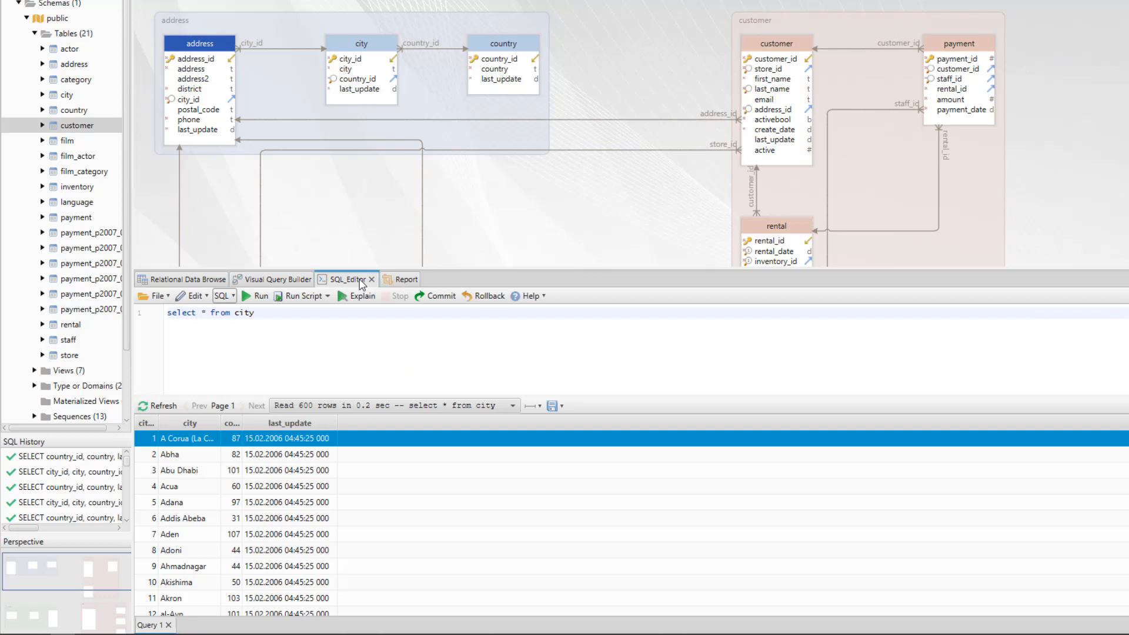
mouse_move(251, 457)
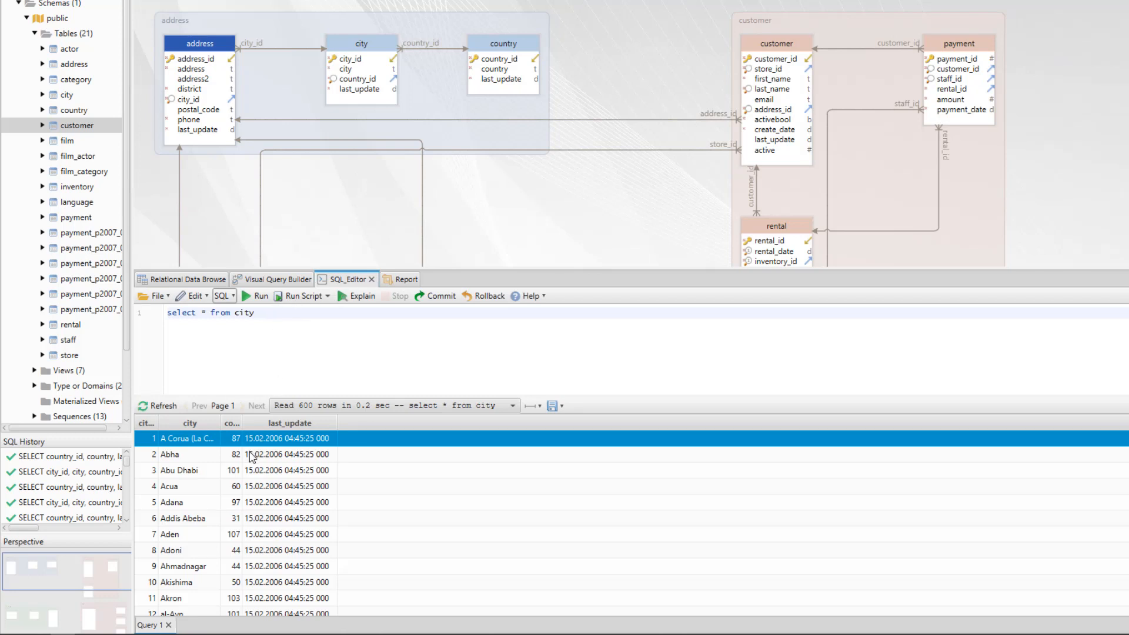
left_click(224, 295)
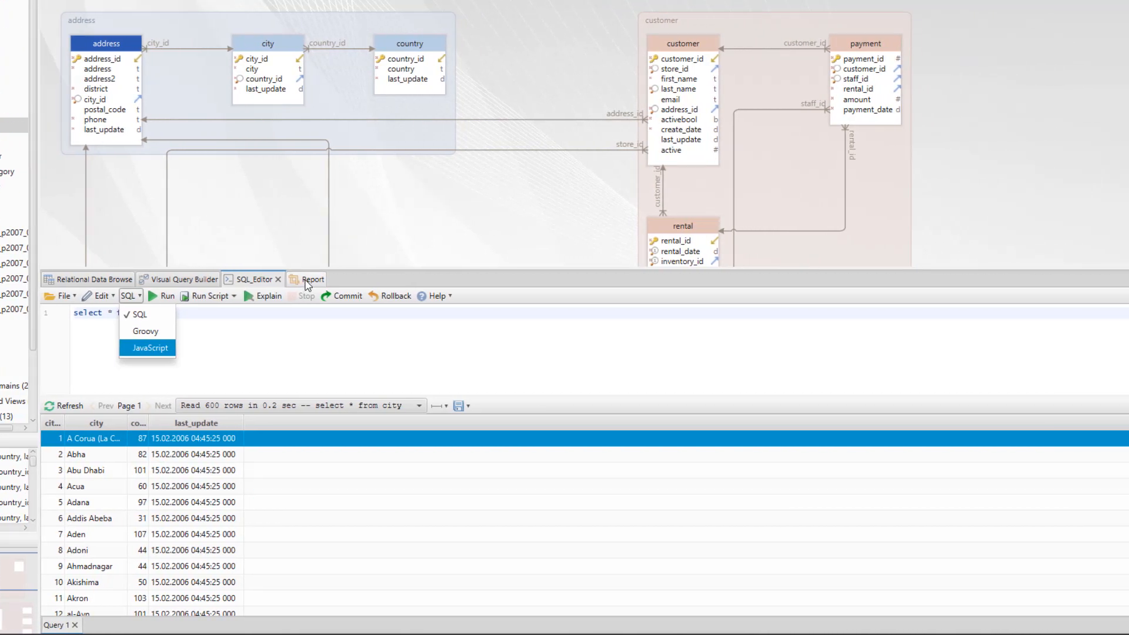
left_click(313, 280)
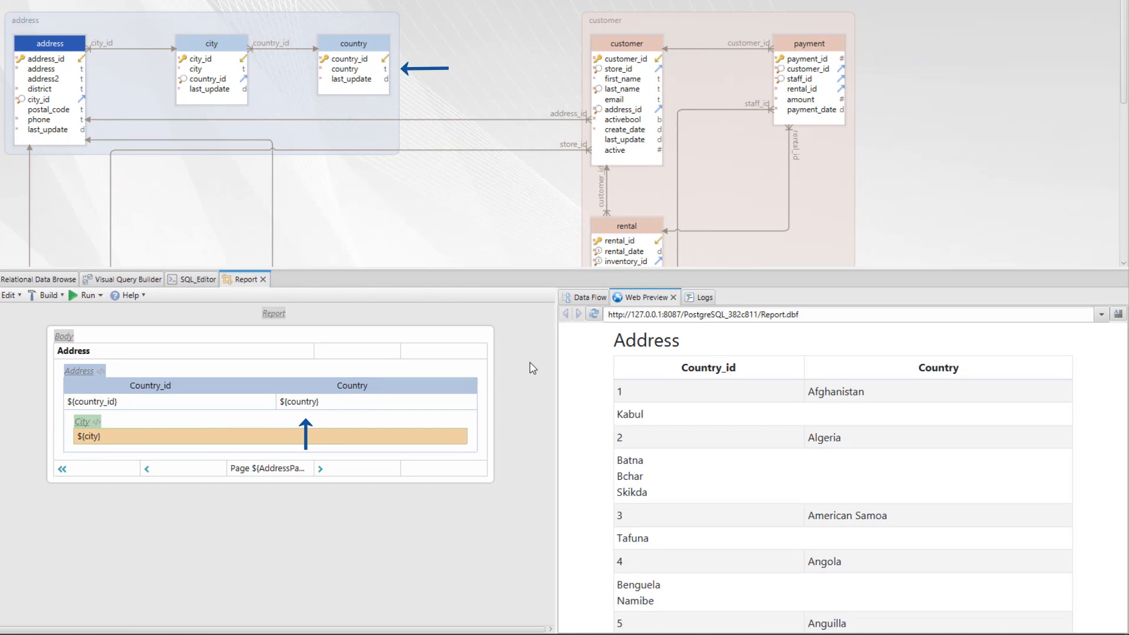
- Scroll through the Address report web preview listing countries with their cities
scroll("down", 3)
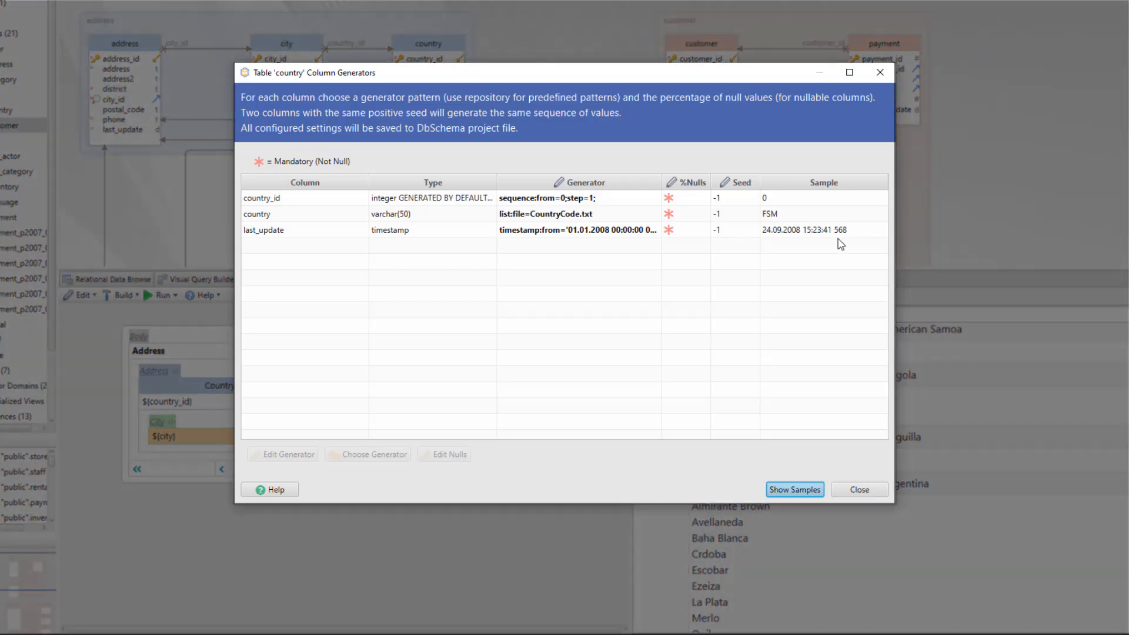
mouse_move(764, 251)
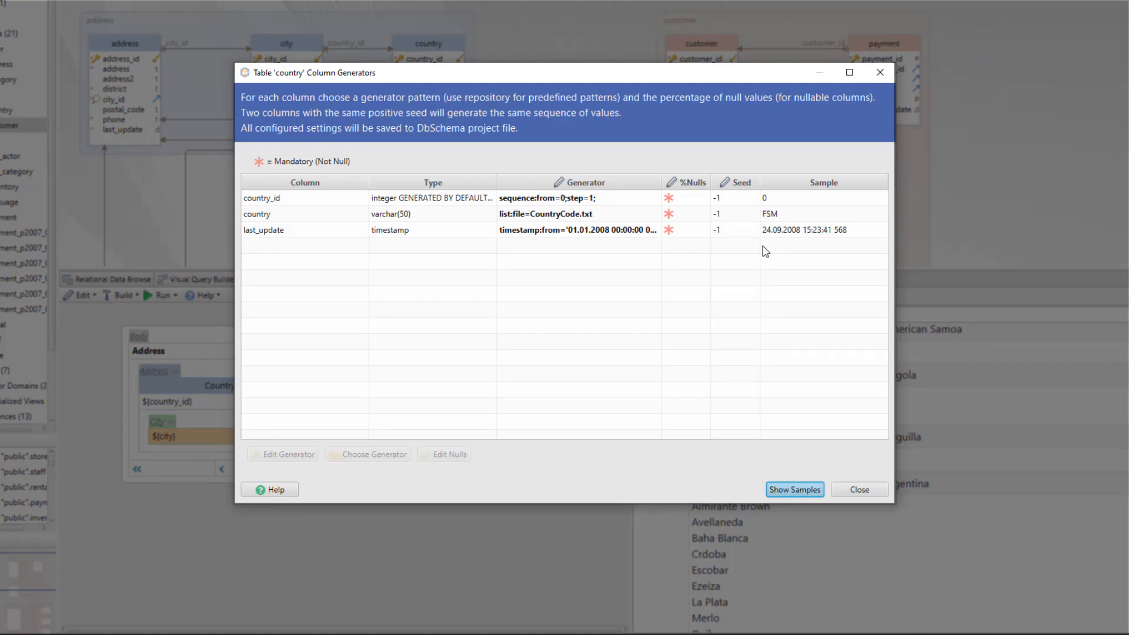